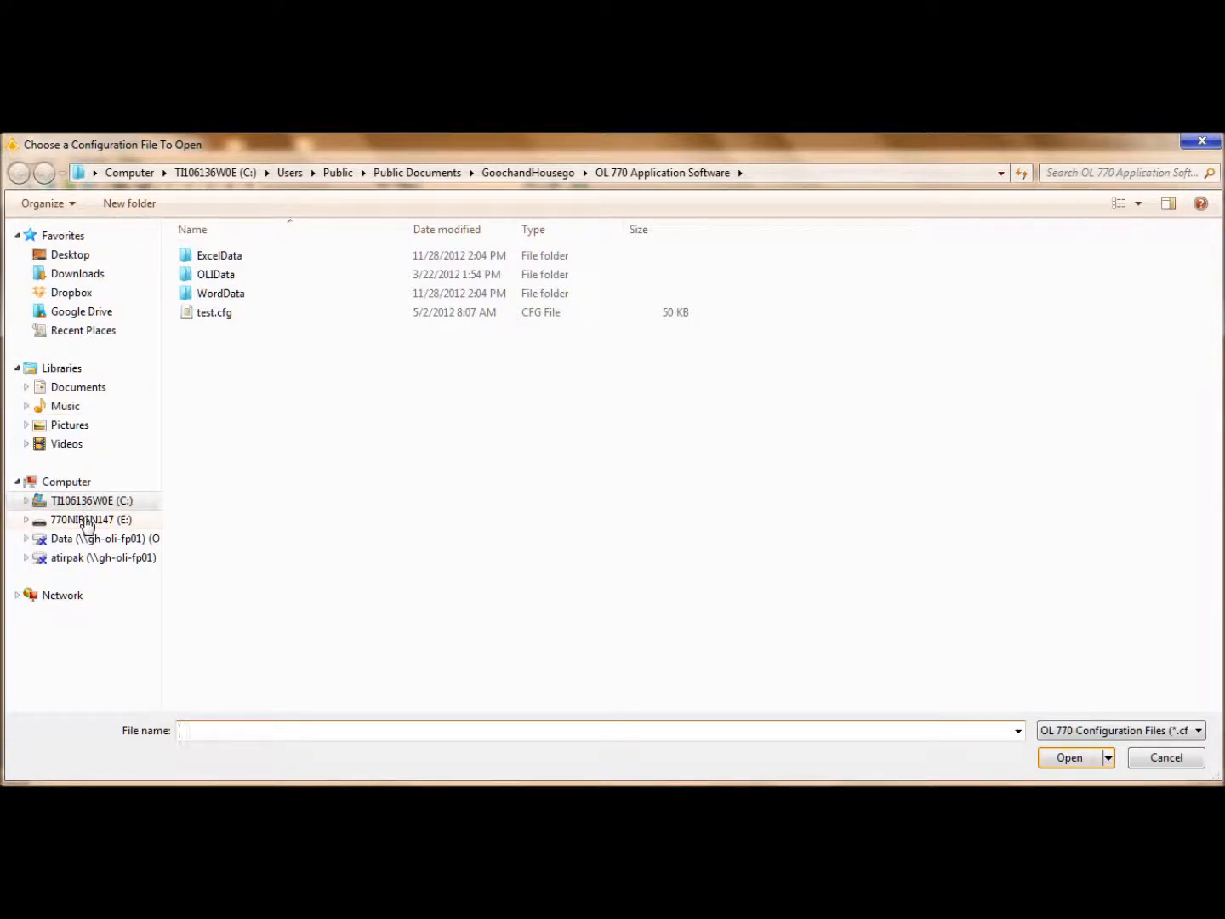
Step: Open a configuration file from the instrument drive to launch Spectral Radiance DMS mode
{"action": "left_click", "coordinate": [92, 519]}
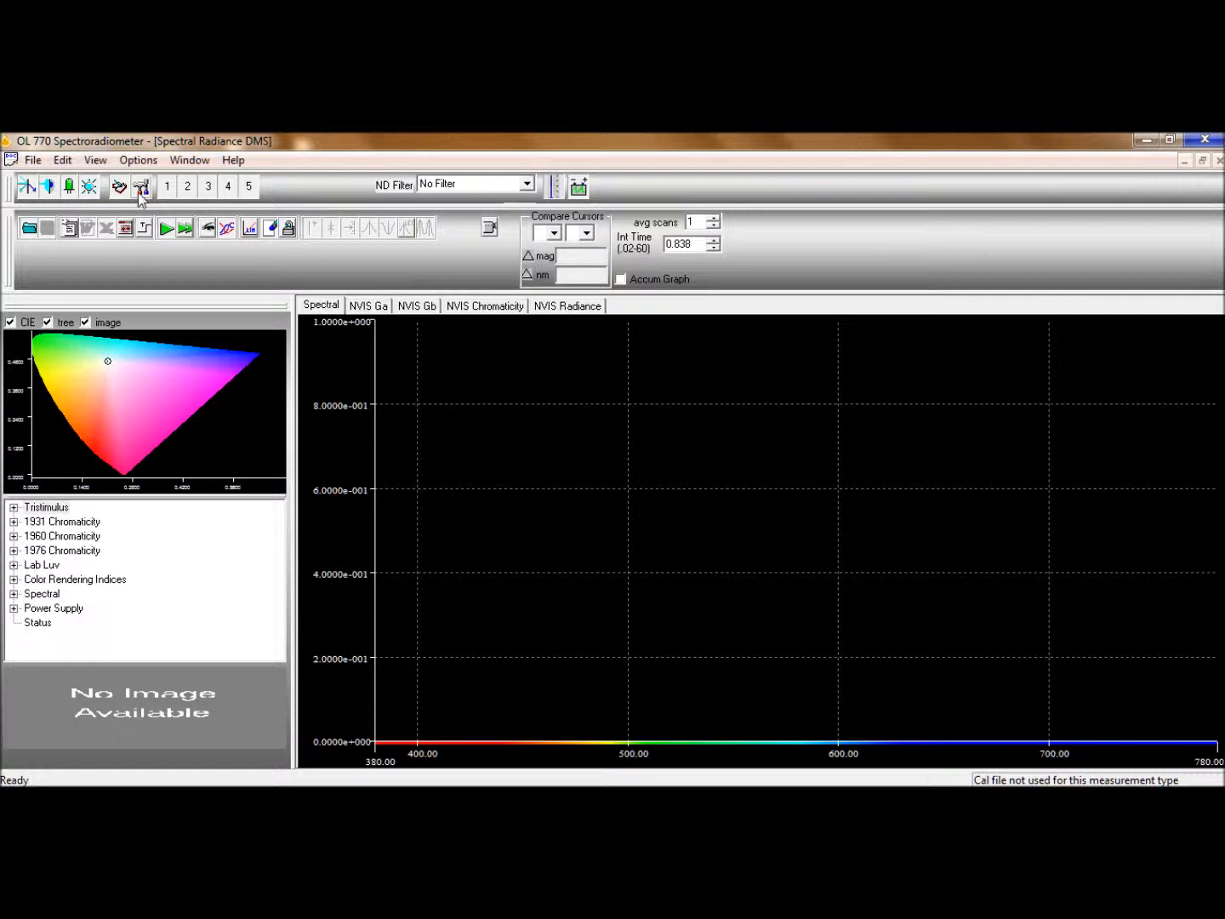
Step: Start a new calibration file from the Calibrations tab of the instrument settings
{"action": "left_click", "coordinate": [141, 186]}
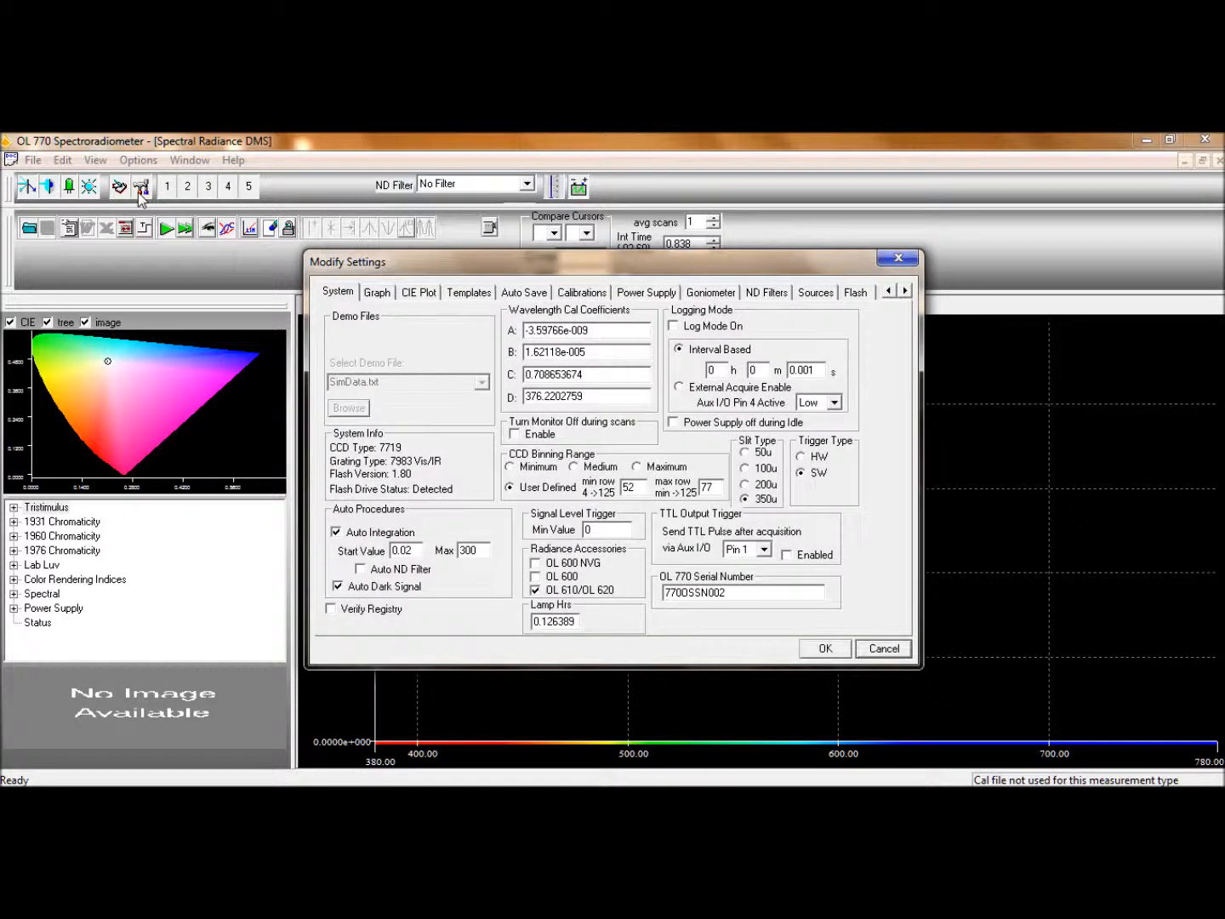
{"action": "mouse_move", "coordinate": [582, 298]}
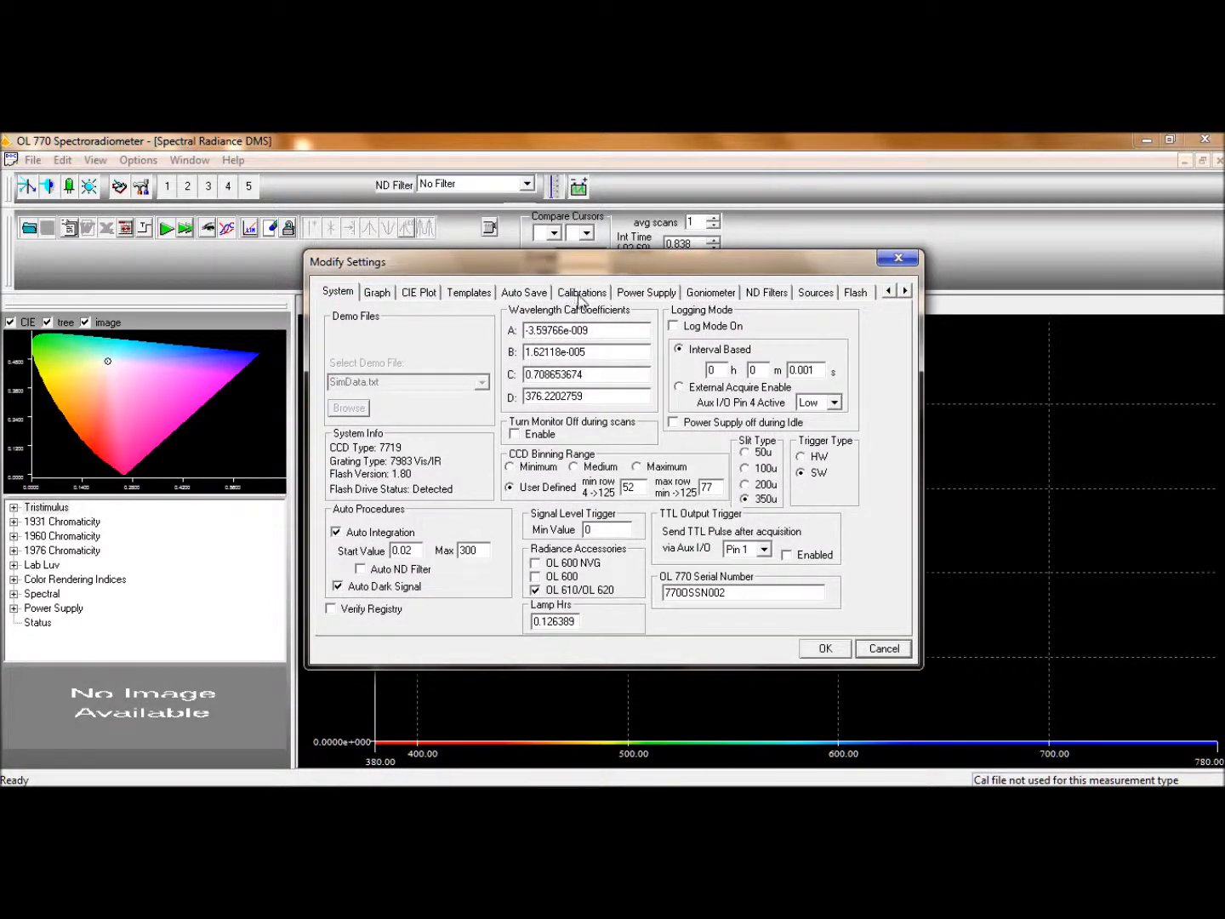
{"action": "left_click", "coordinate": [582, 292]}
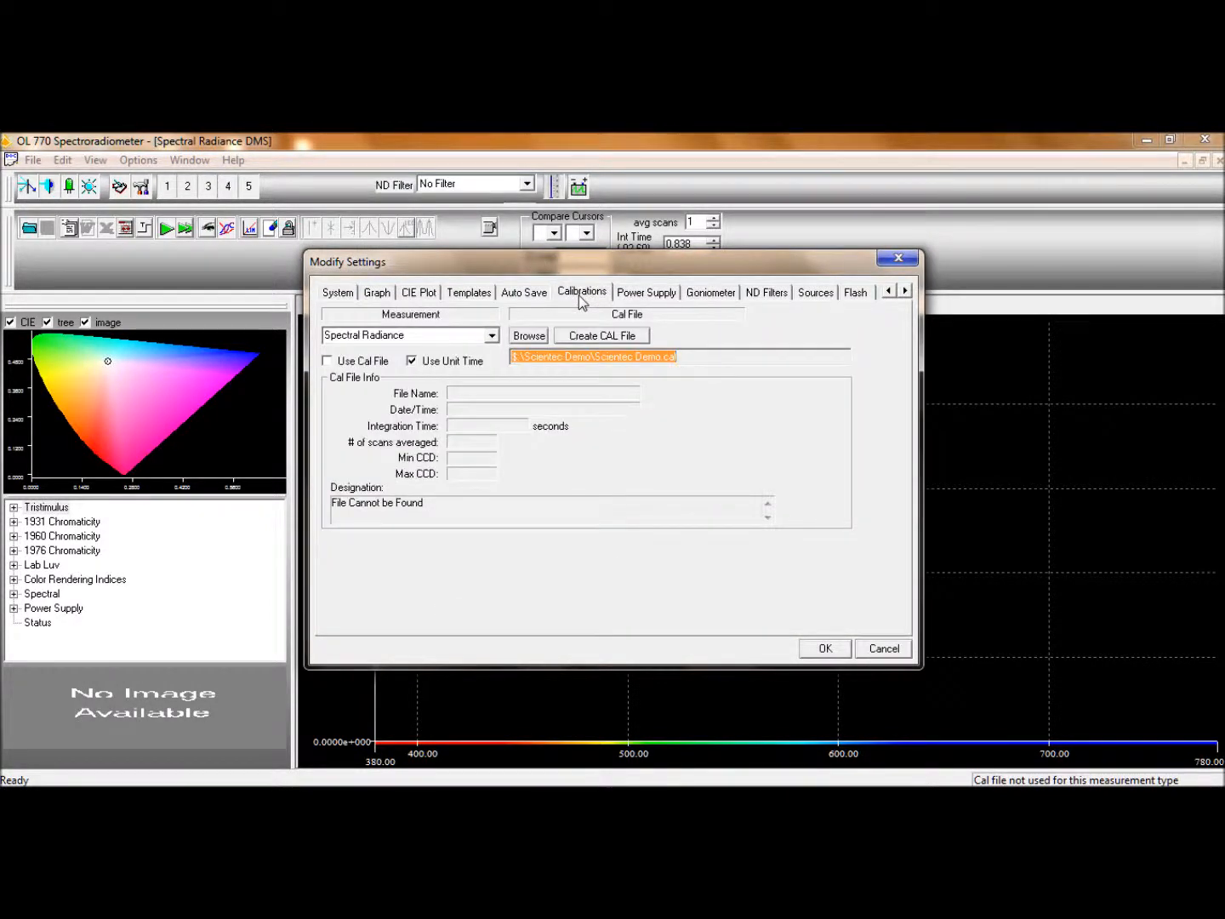
{"action": "left_click", "coordinate": [600, 334]}
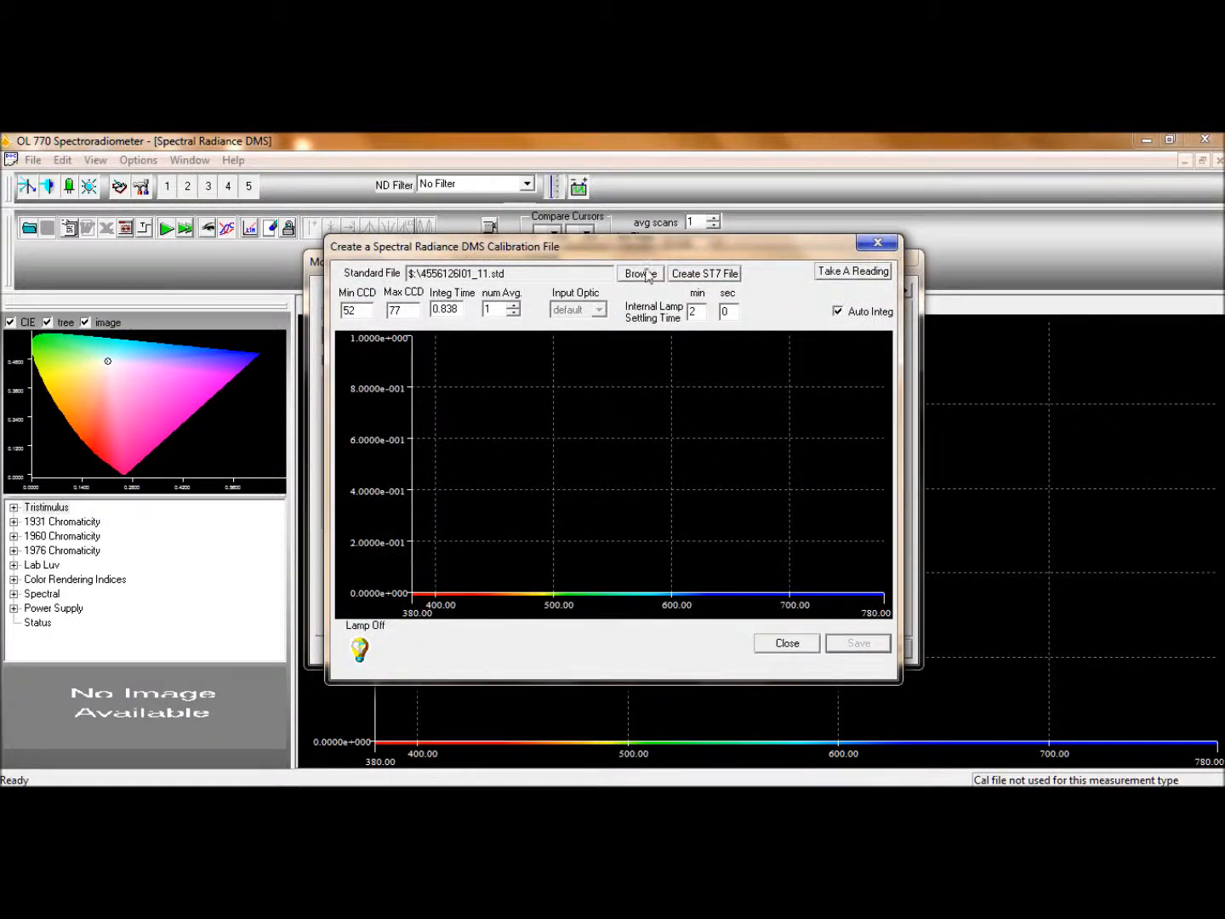
Step: Load standard file 5B126_09I01.std from drive E: and average 20 scans
{"action": "left_click", "coordinate": [638, 273]}
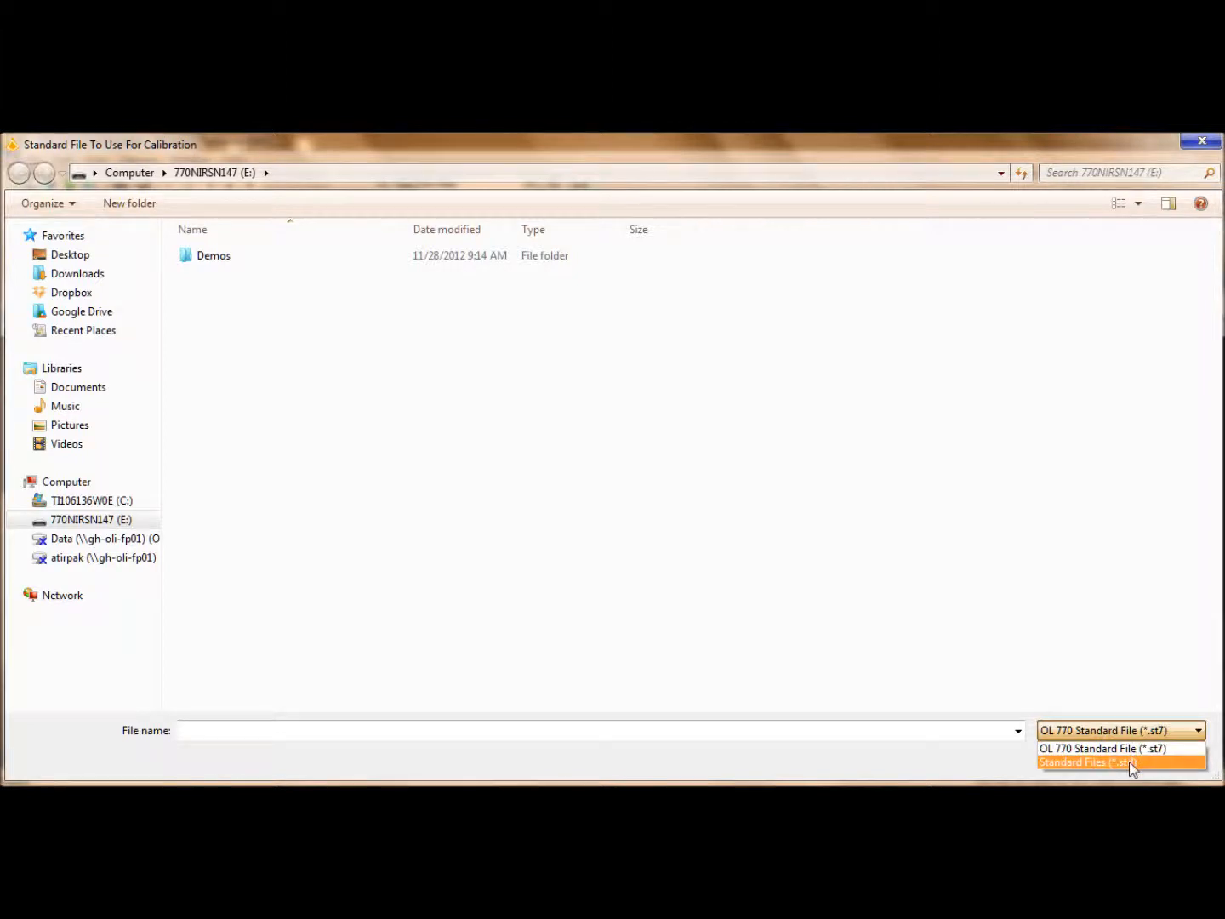
{"action": "left_click", "coordinate": [1087, 761]}
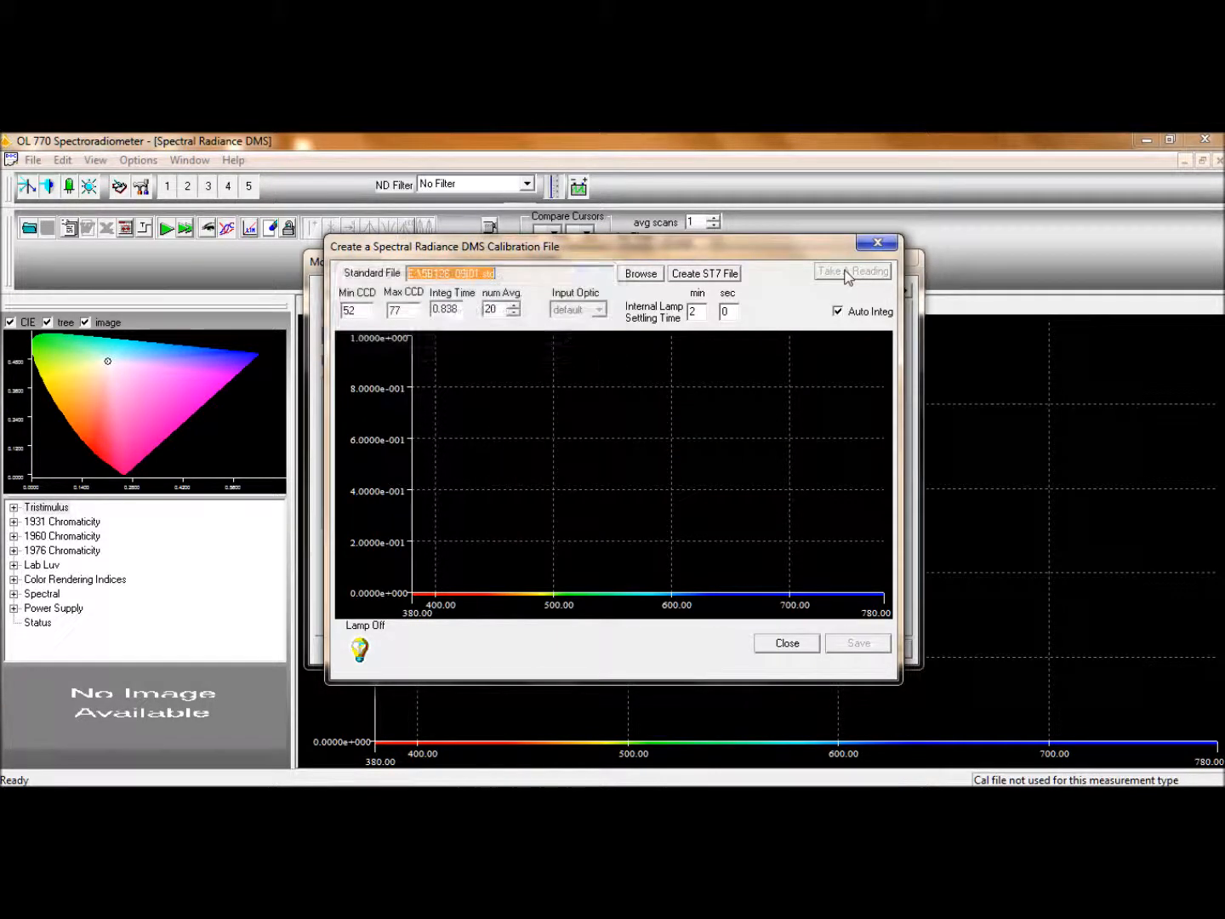
Step: Take a calibration reading of the standard lamp, then begin saving it
{"action": "left_click", "coordinate": [852, 270]}
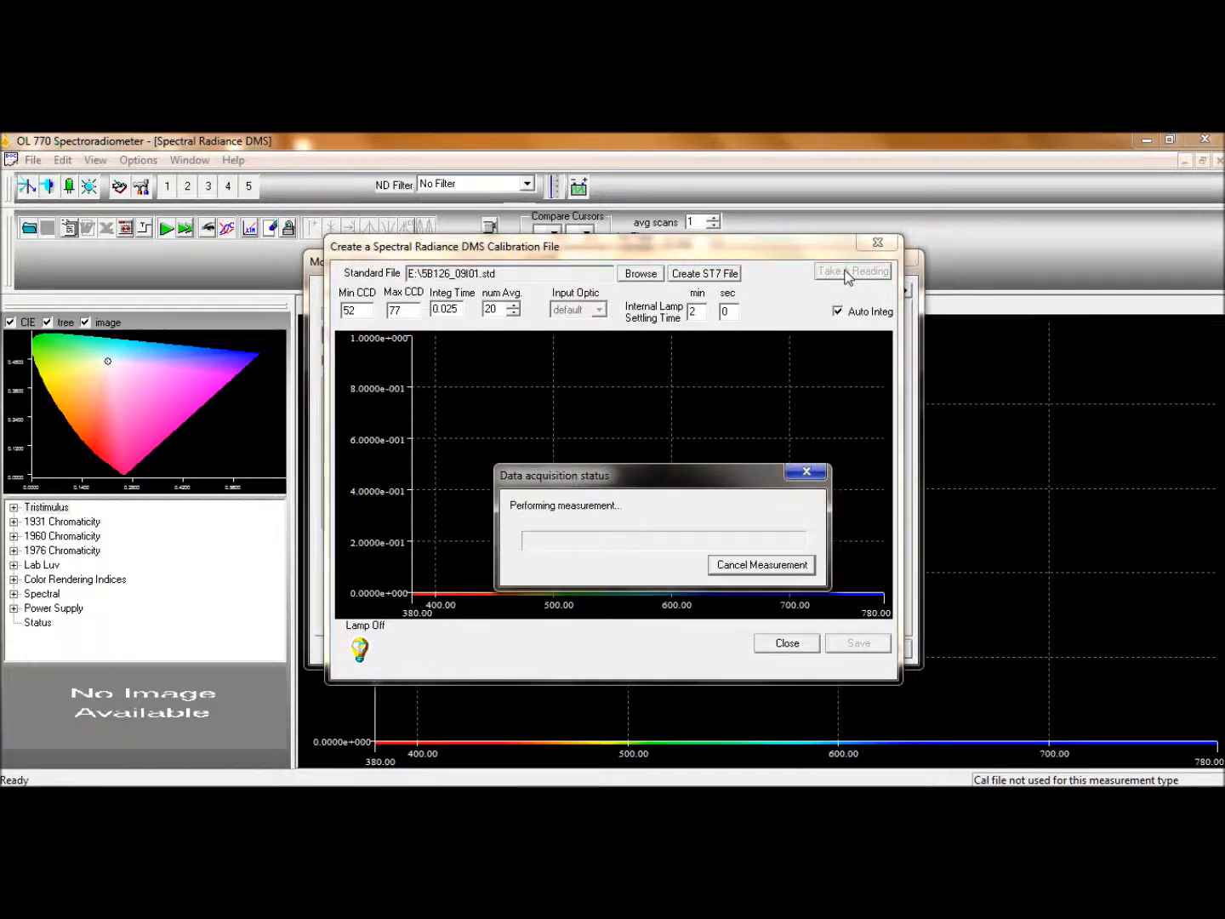
{"action": "left_click", "coordinate": [851, 271]}
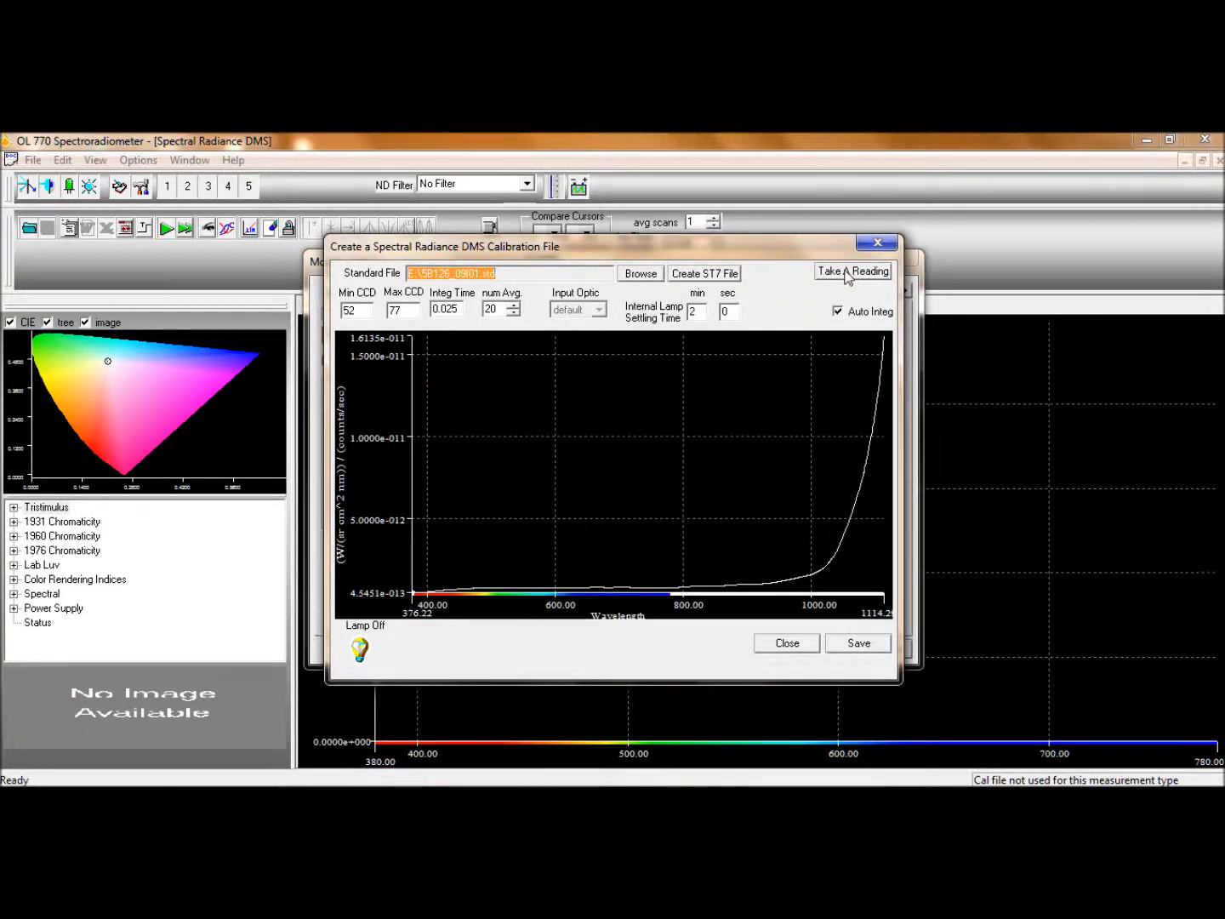
{"action": "left_click", "coordinate": [857, 642]}
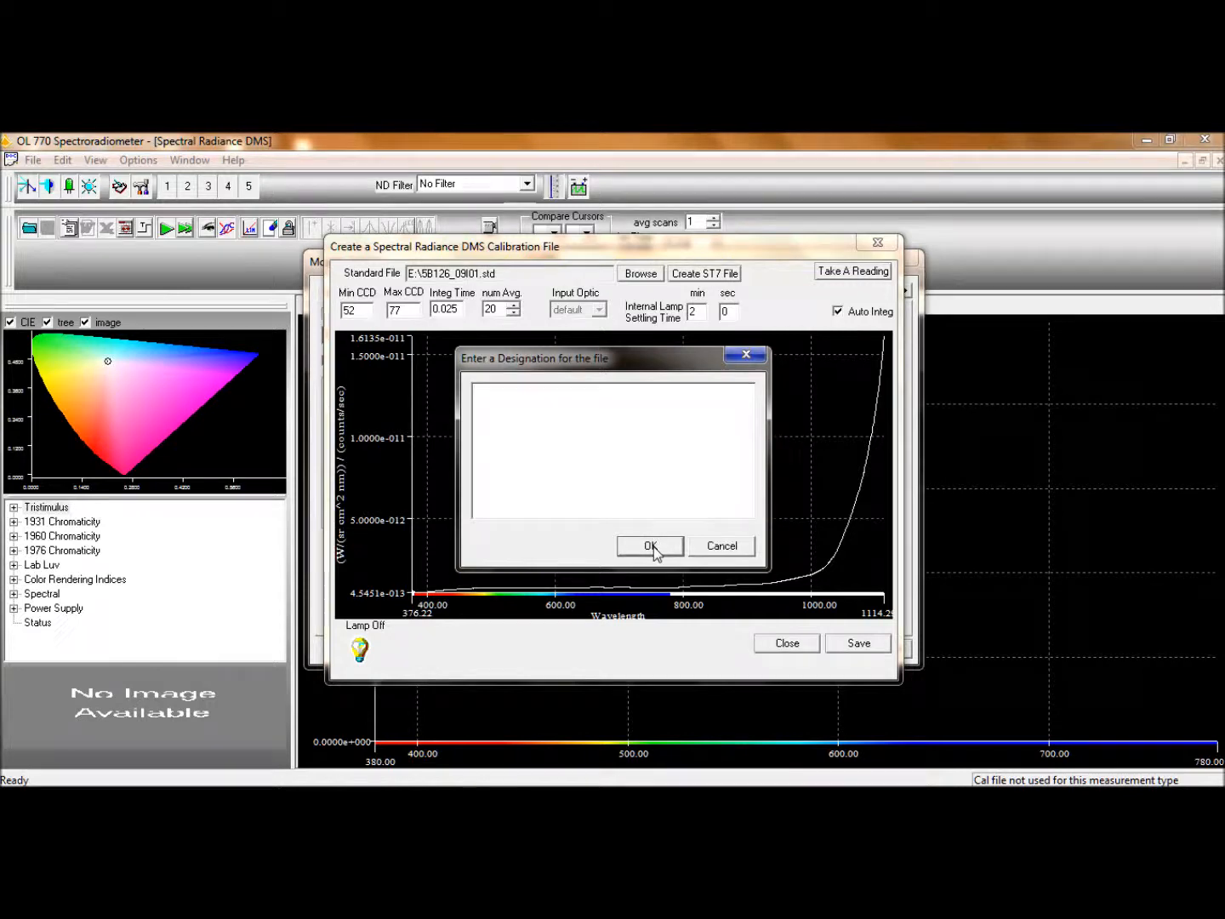
Step: Confirm the file designation and save the calibration over the existing test.cal on drive E:
{"action": "left_click", "coordinate": [650, 546]}
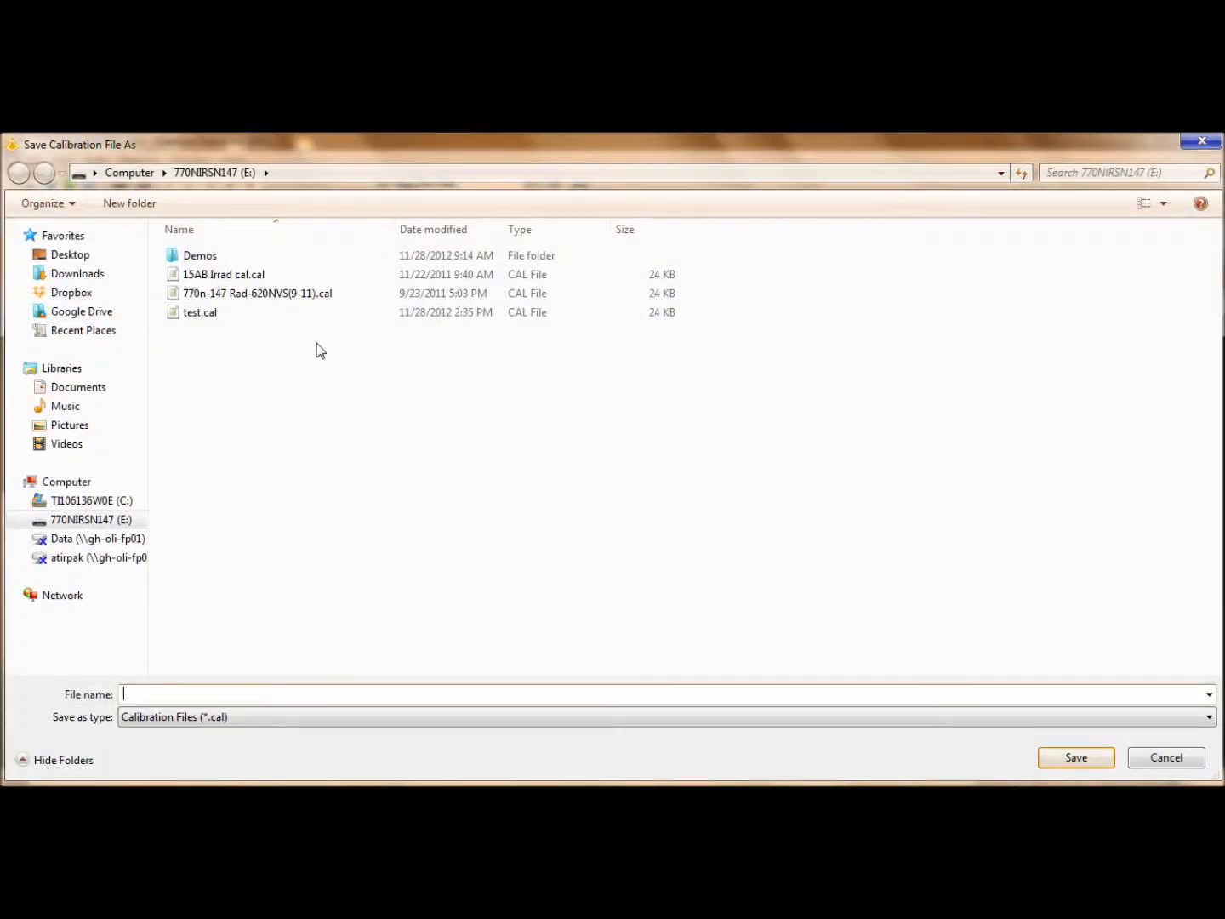
{"action": "left_click", "coordinate": [200, 312]}
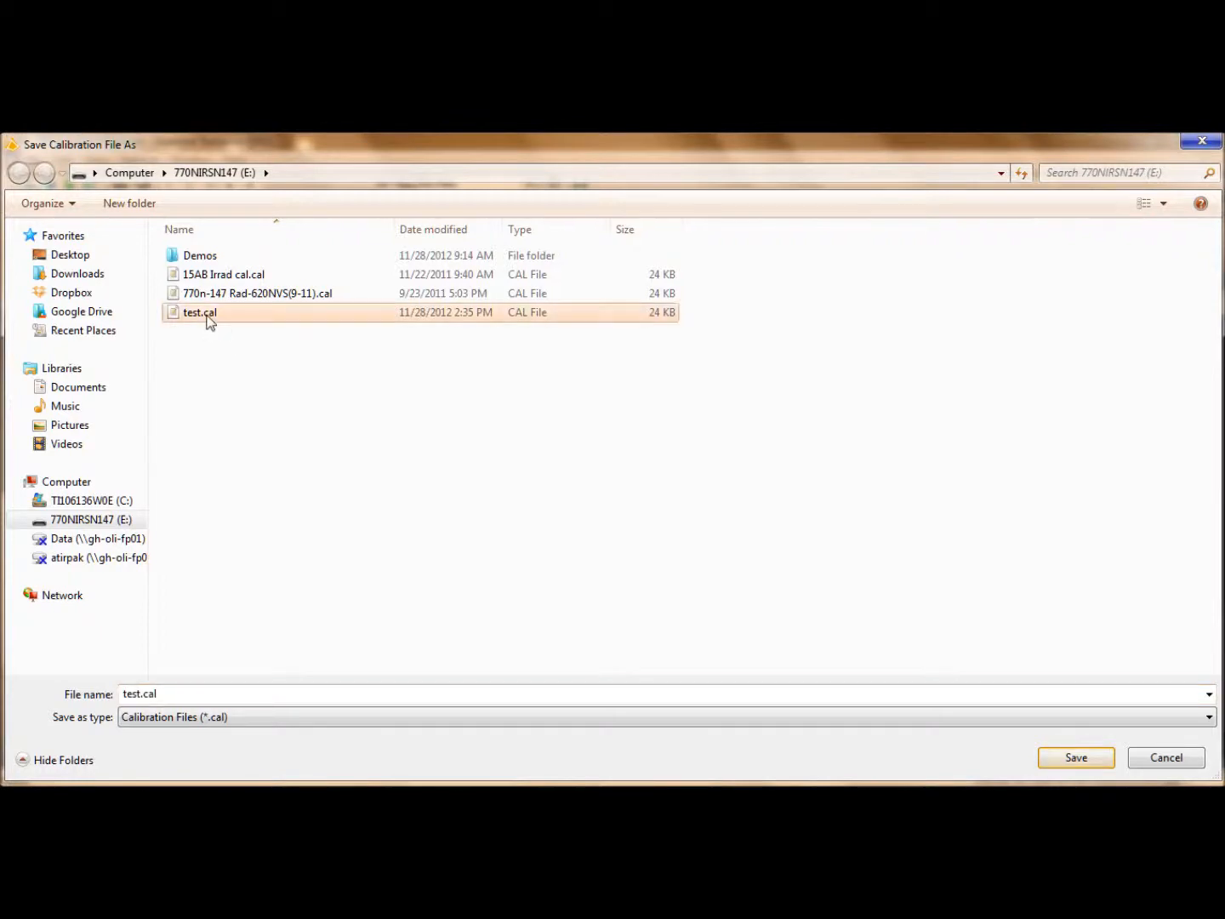
{"action": "left_click", "coordinate": [1075, 757]}
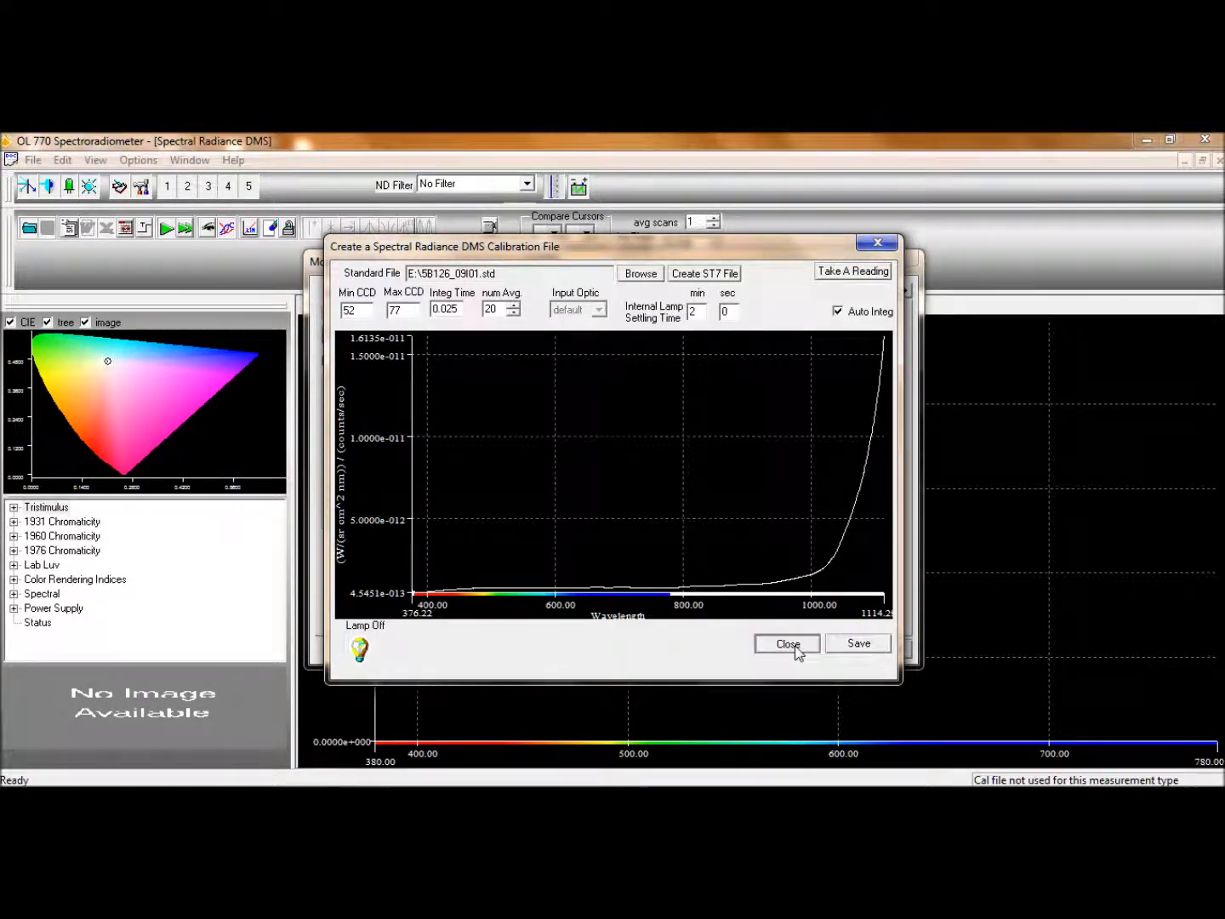
Step: Close the creation window and load test.cal as the calibration file
{"action": "left_click", "coordinate": [786, 643]}
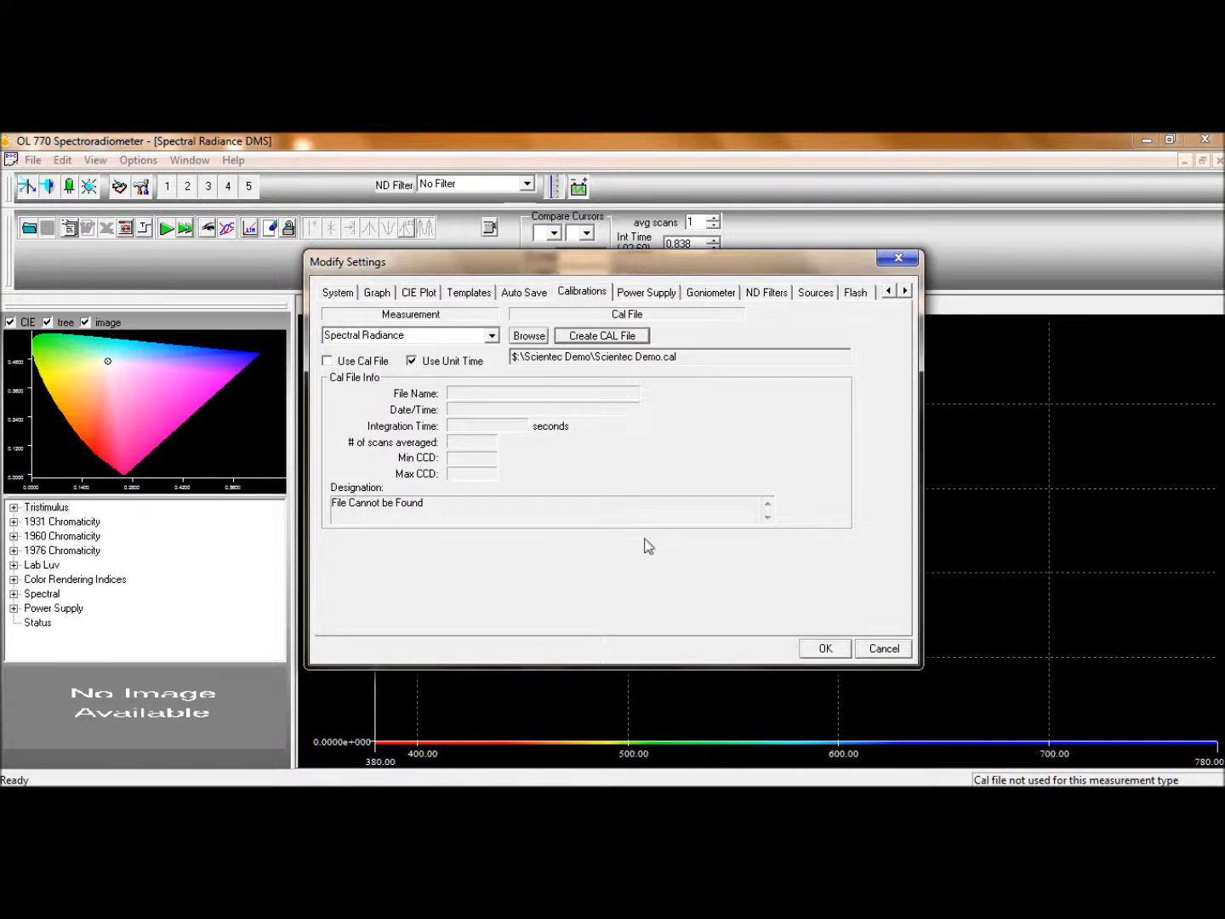
{"action": "left_click", "coordinate": [528, 335]}
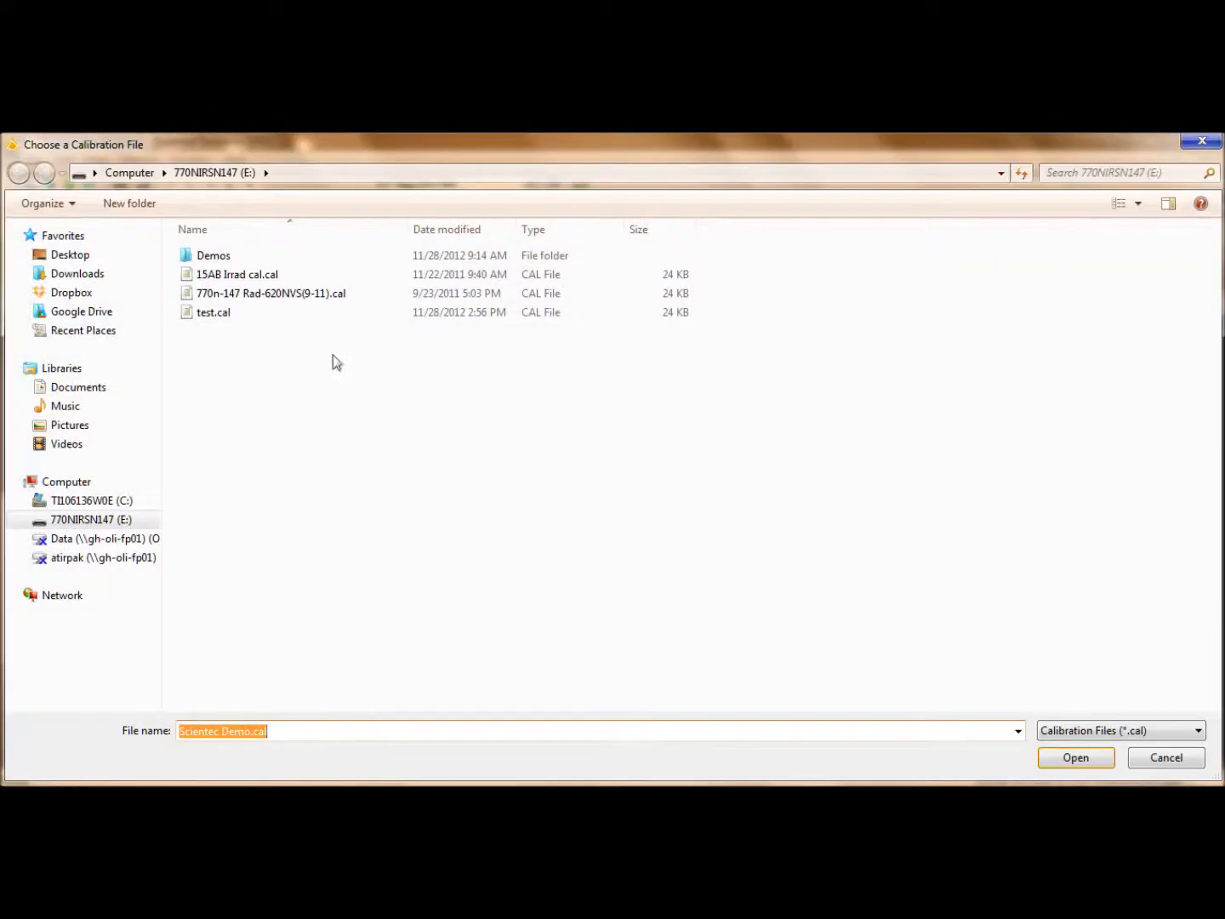
{"action": "left_click", "coordinate": [213, 312]}
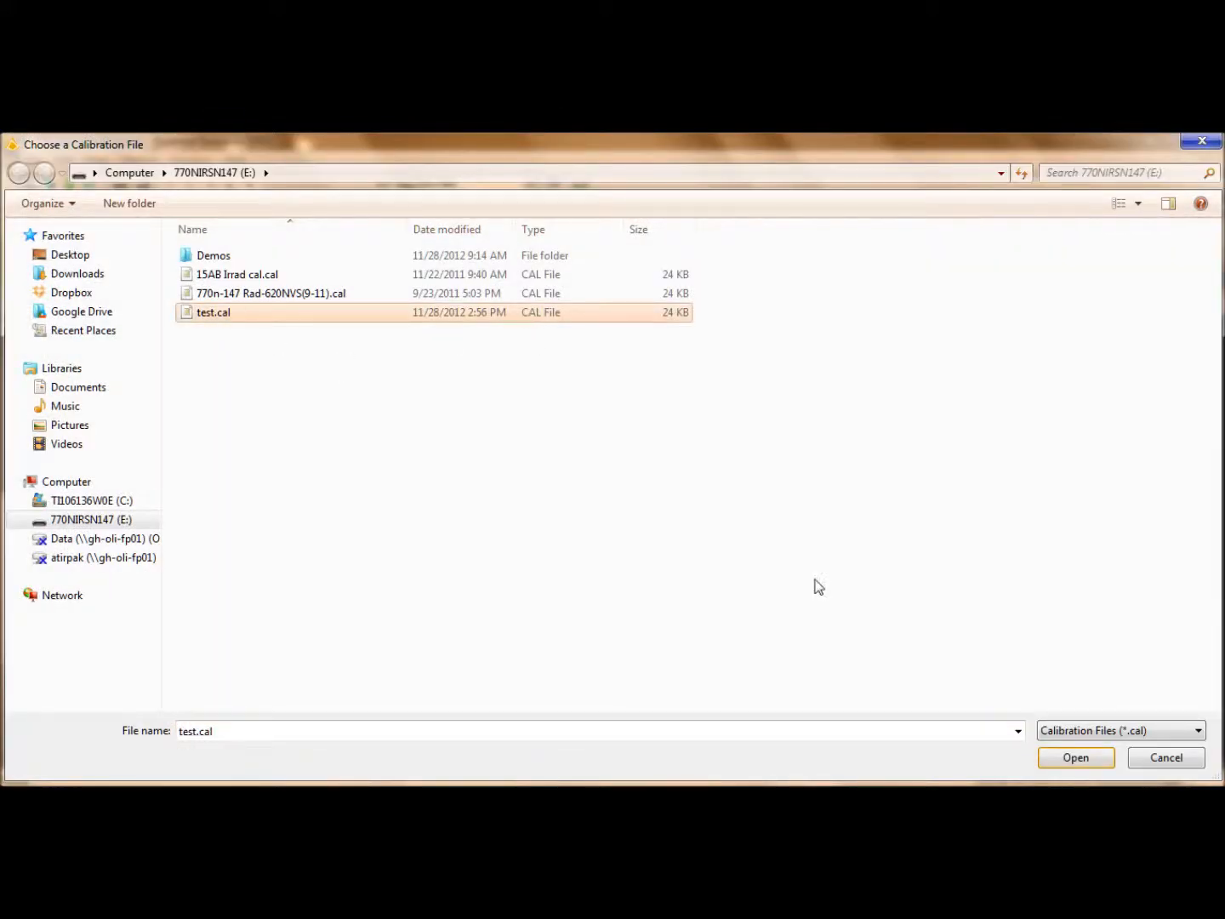
{"action": "mouse_move", "coordinate": [1076, 757]}
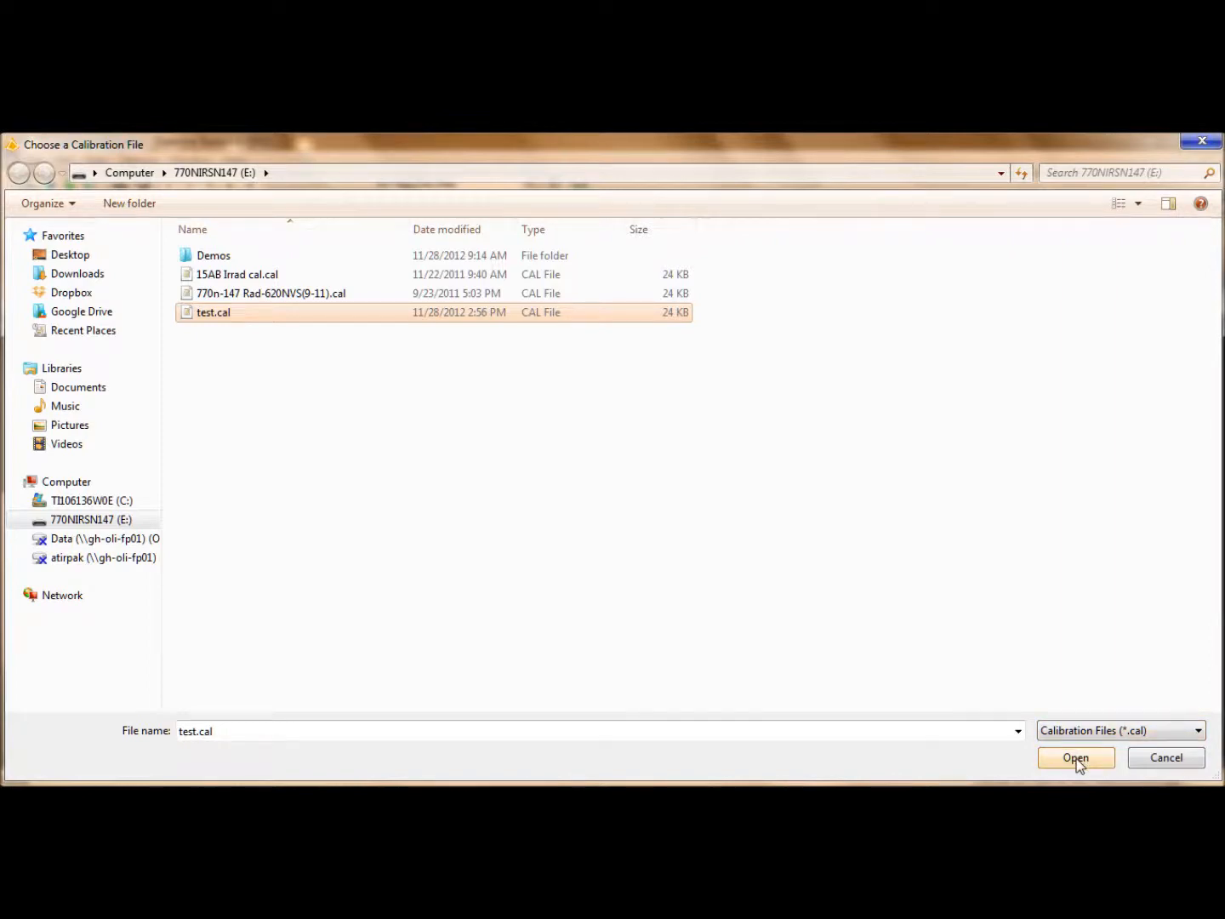
{"action": "left_click", "coordinate": [1075, 757]}
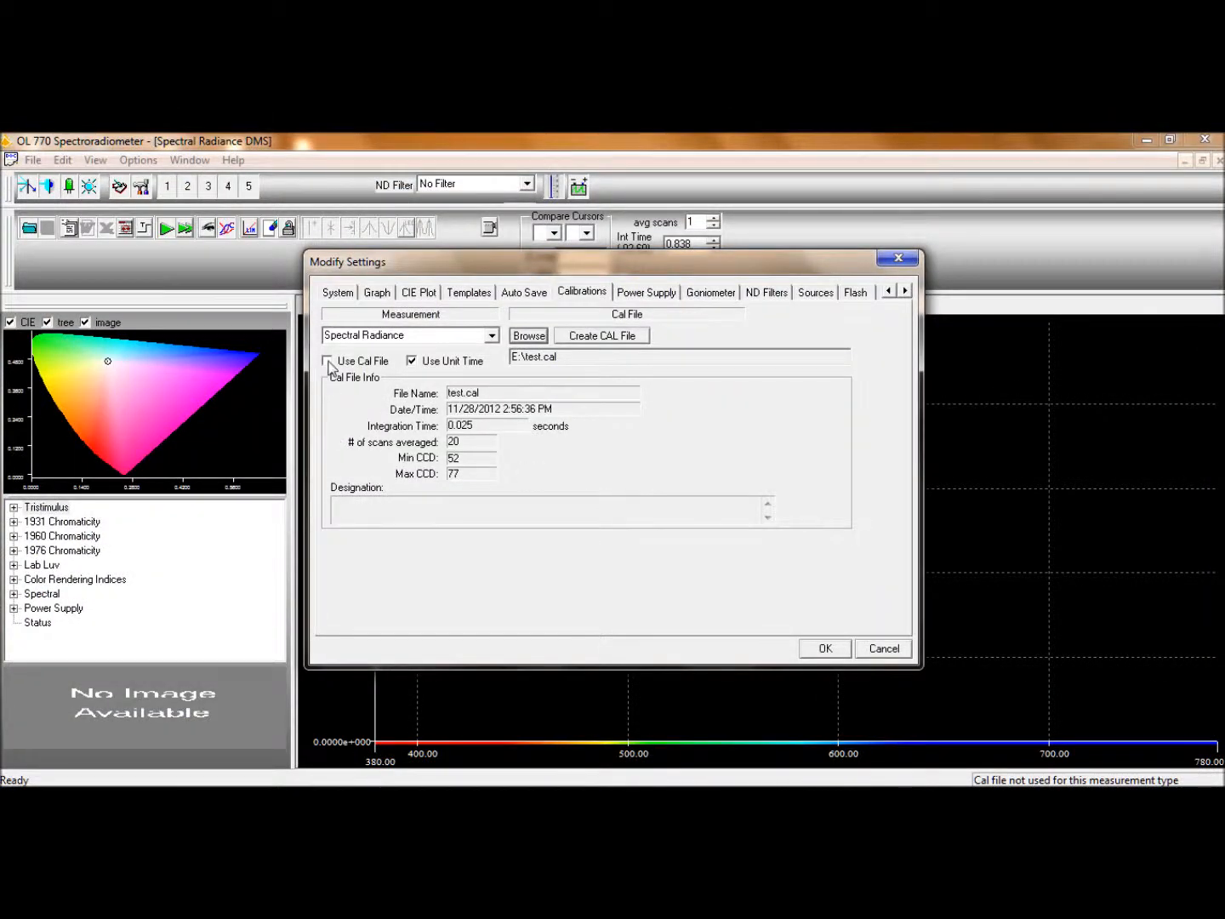
Step: Enable Use Cal File, confirm the settings, and dismiss the demo file error
{"action": "left_click", "coordinate": [327, 360]}
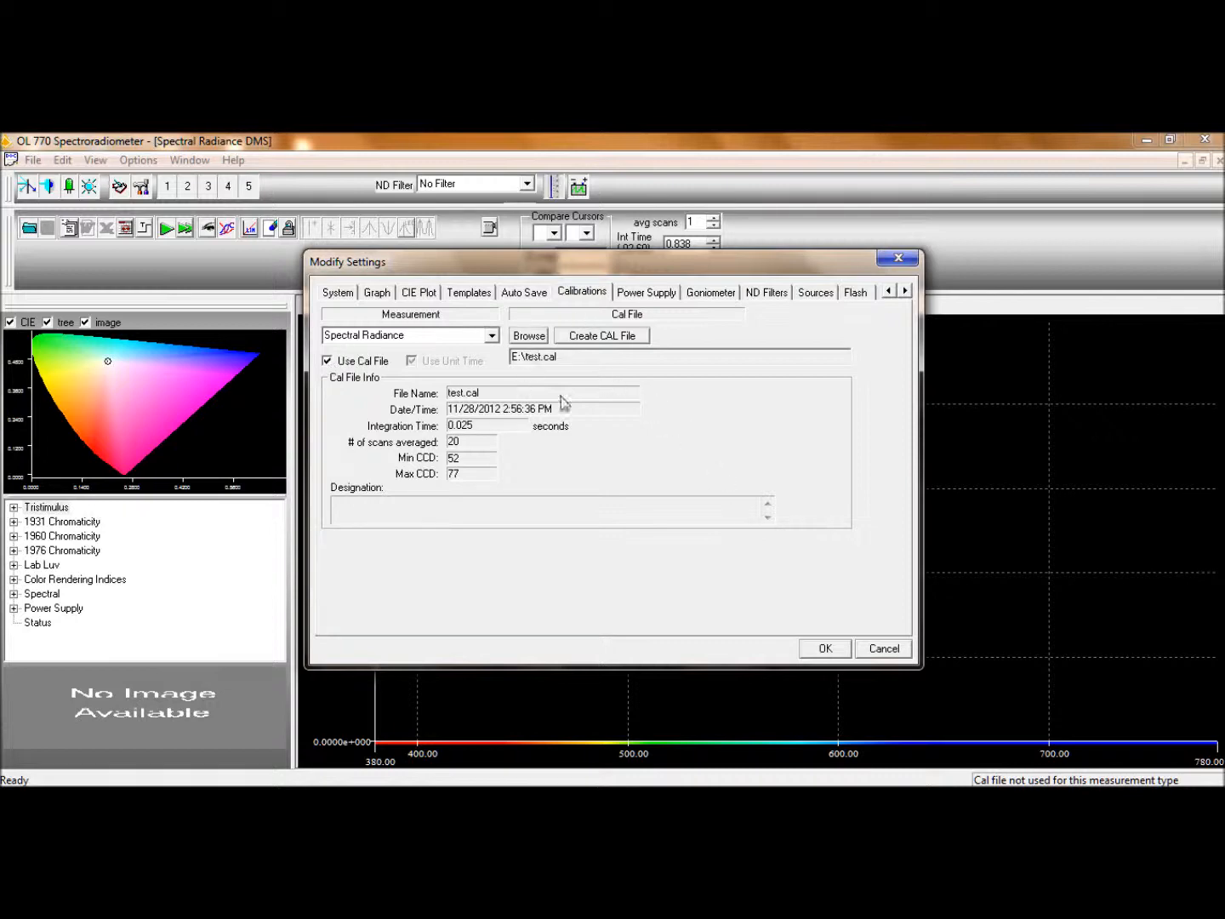
{"action": "left_click", "coordinate": [823, 648]}
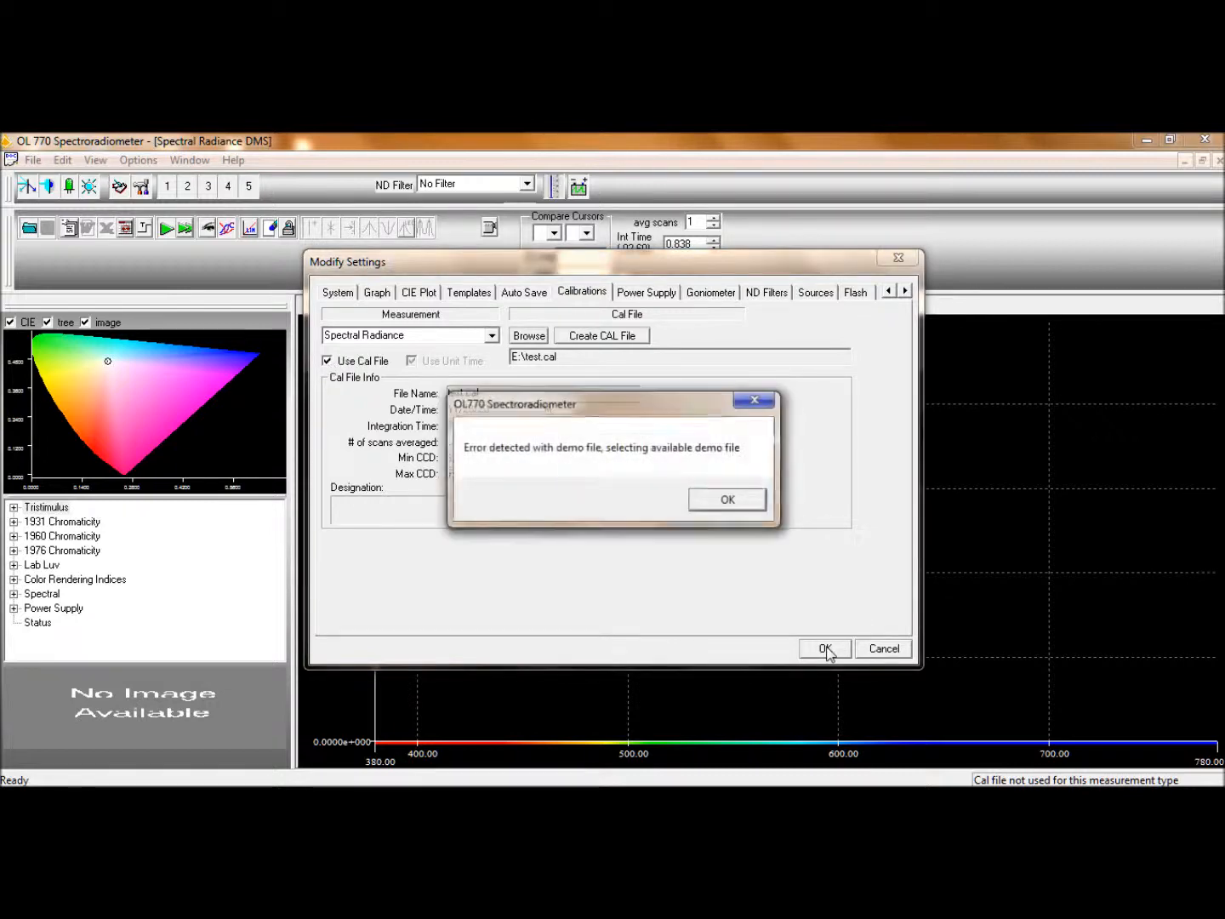
{"action": "left_click", "coordinate": [726, 500]}
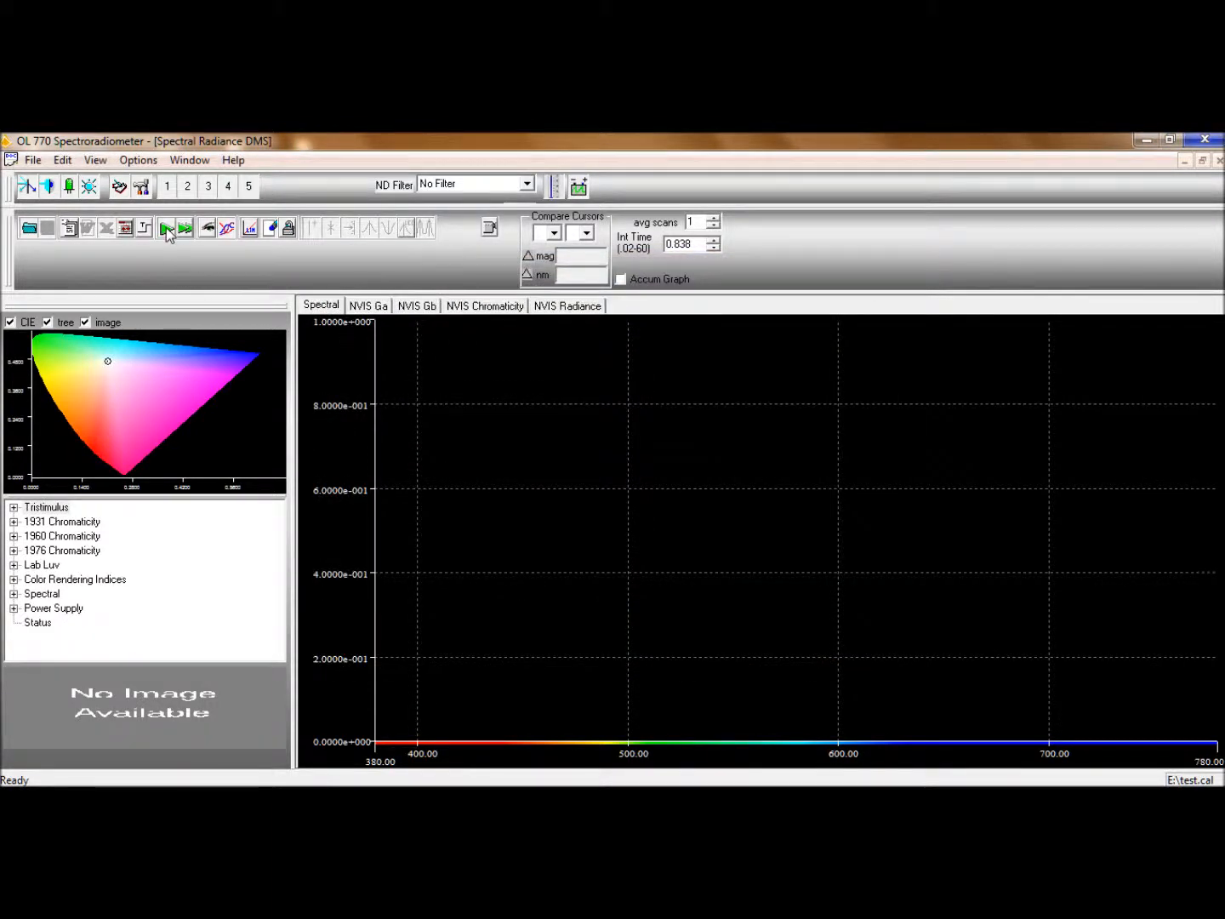
Step: Take a calibrated reading and review the NVIS Chromaticity, Ga, Gb and Spectral tabs
{"action": "left_click", "coordinate": [166, 227]}
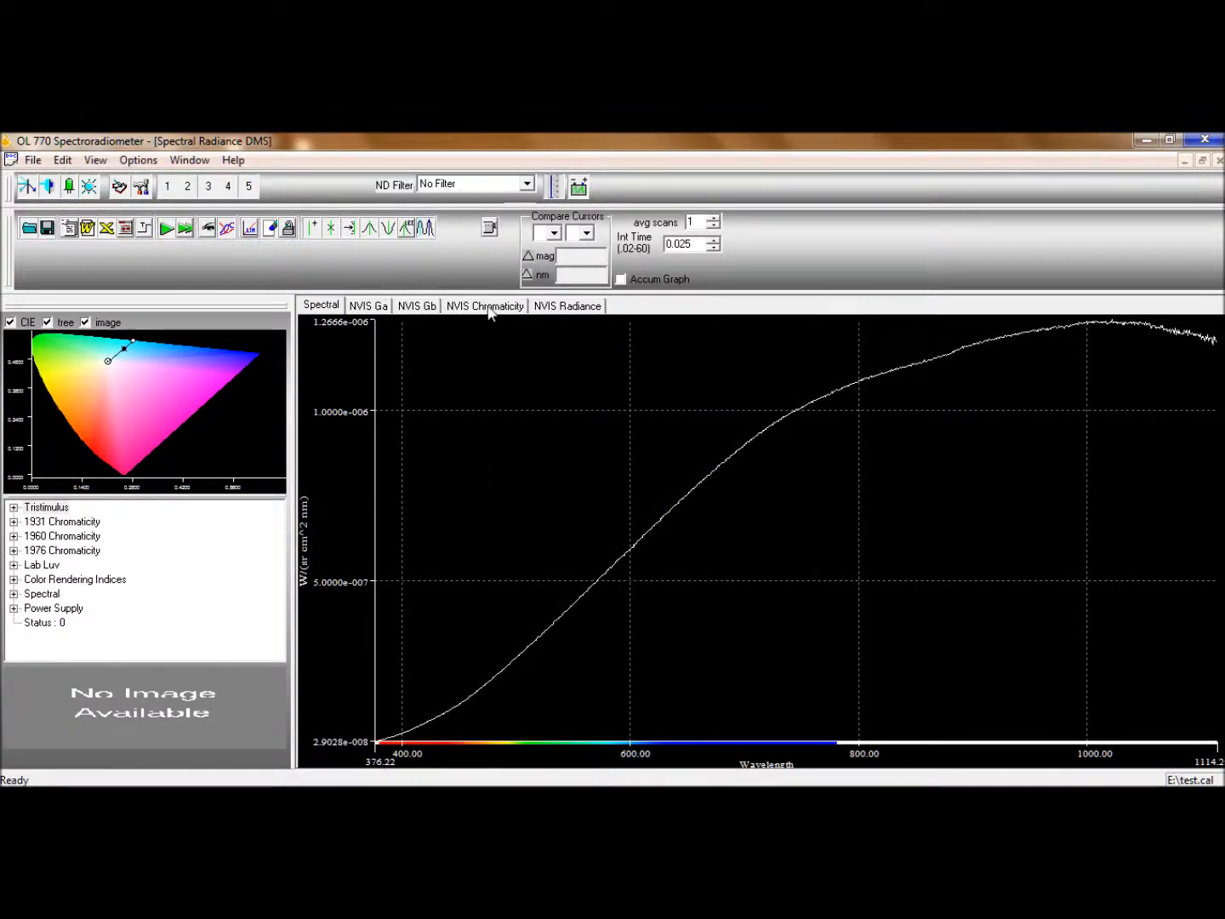
{"action": "left_click", "coordinate": [484, 306]}
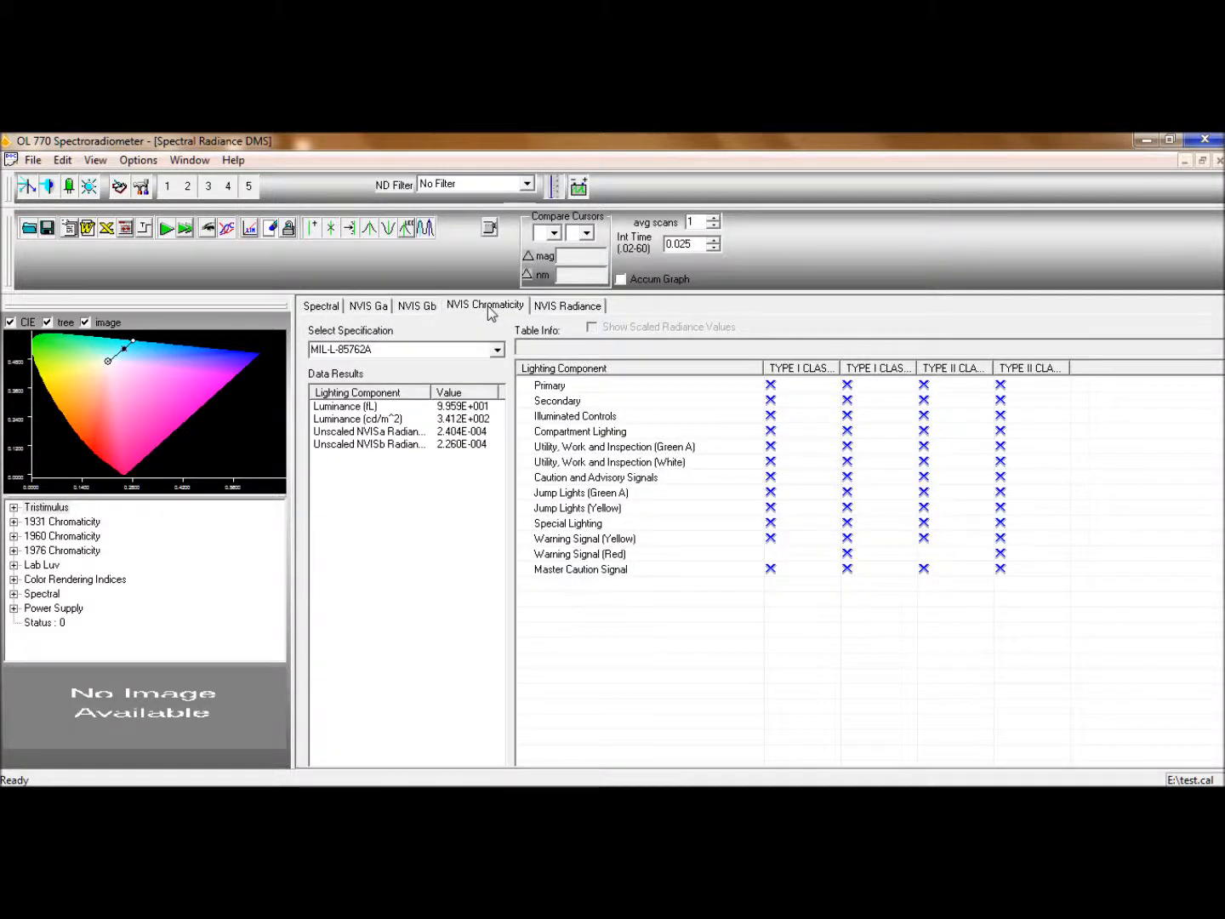
{"action": "mouse_move", "coordinate": [501, 321]}
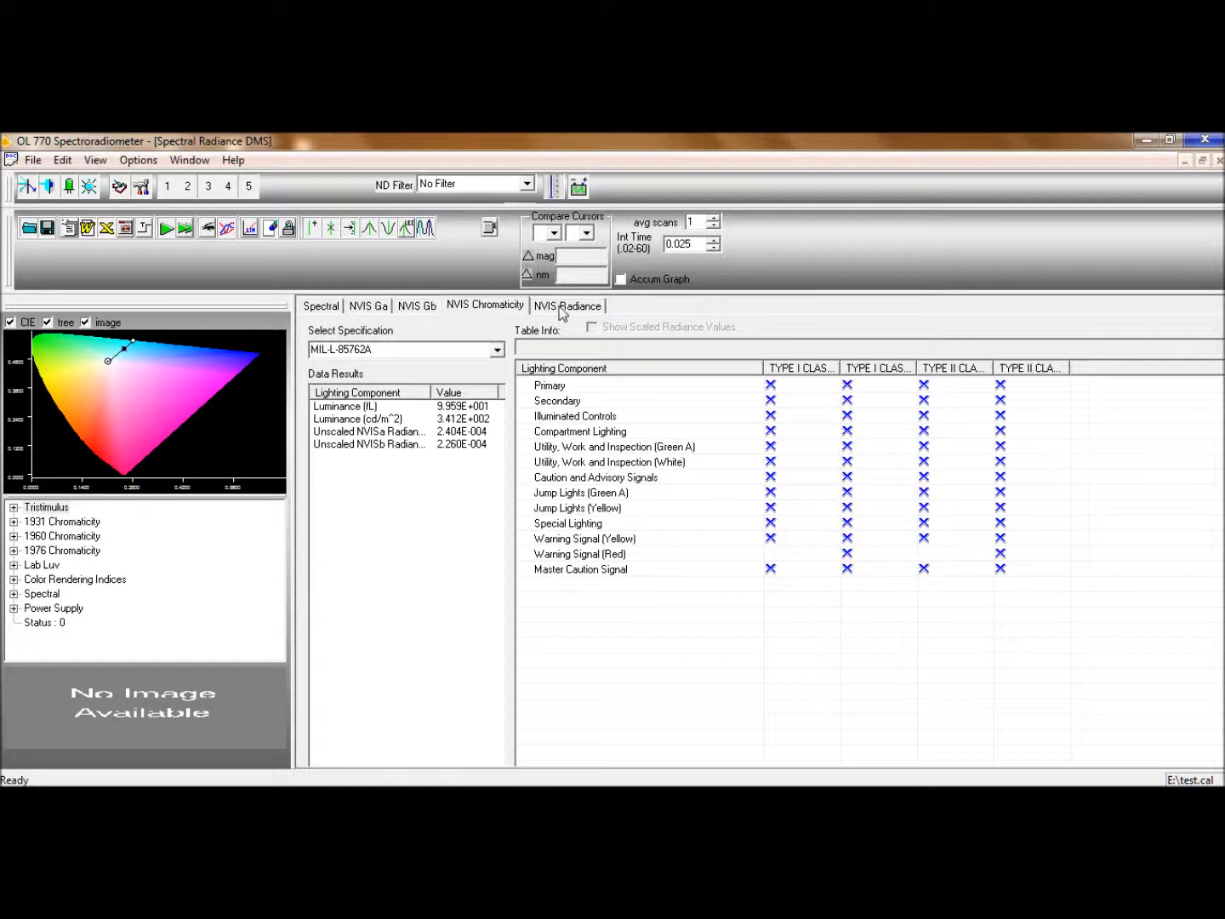
{"action": "left_click", "coordinate": [568, 306]}
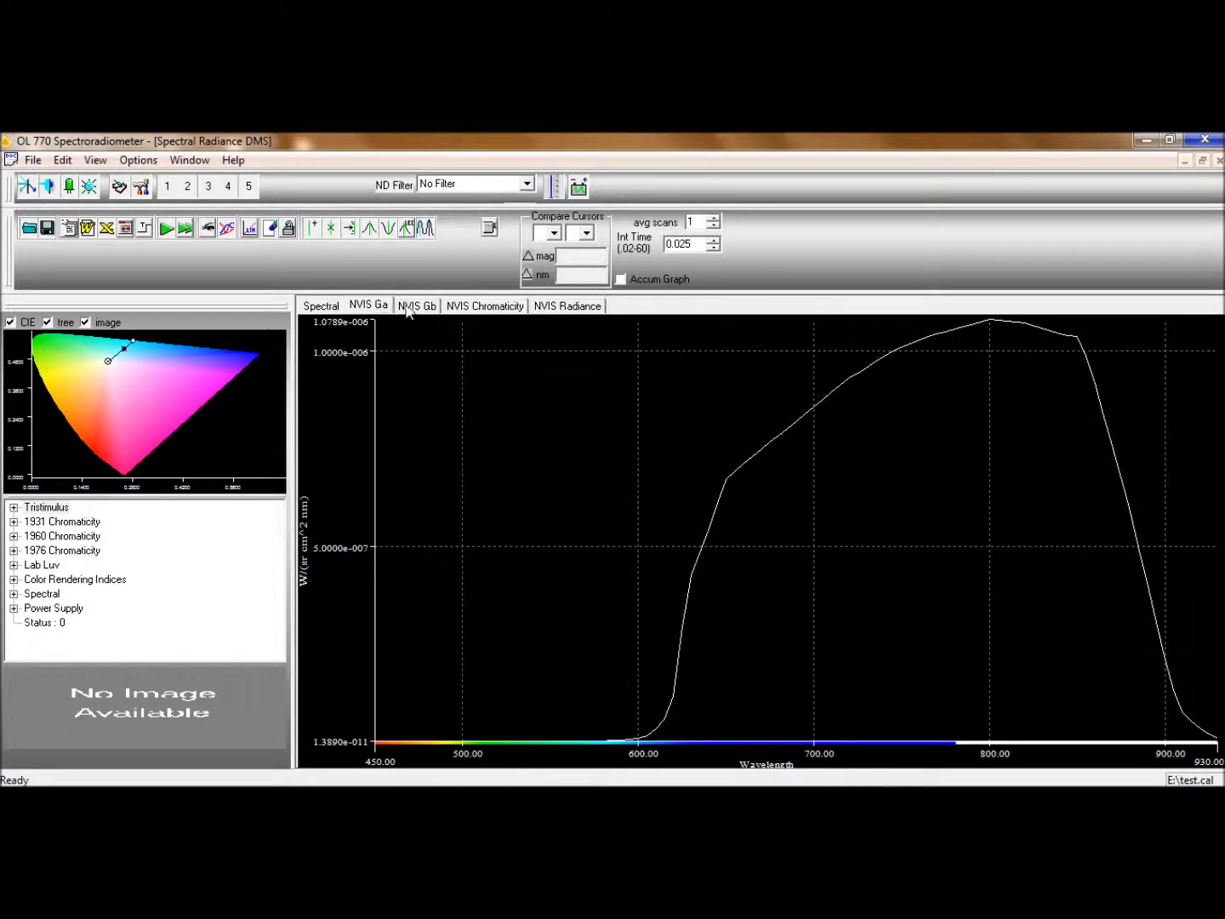
{"action": "left_click", "coordinate": [416, 305]}
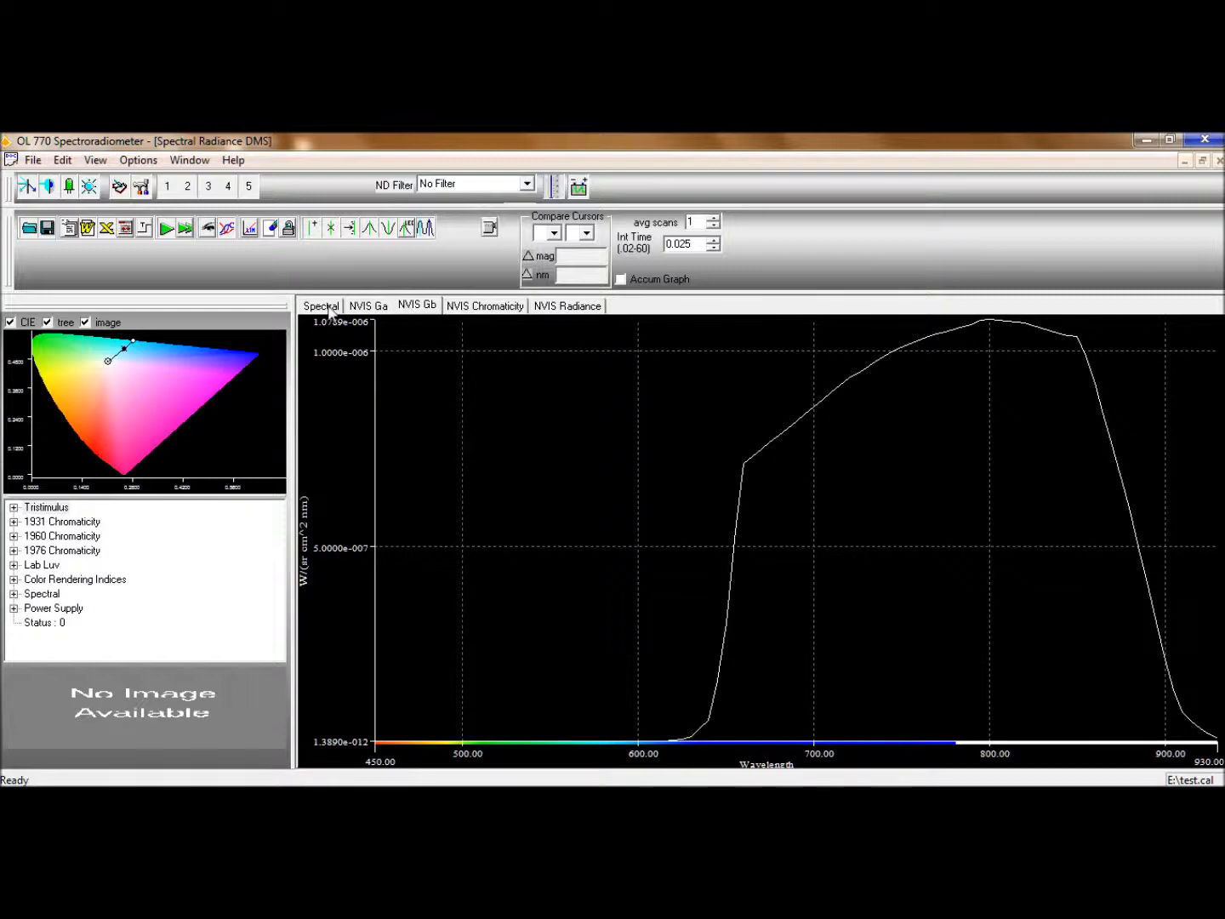
{"action": "left_click", "coordinate": [321, 305]}
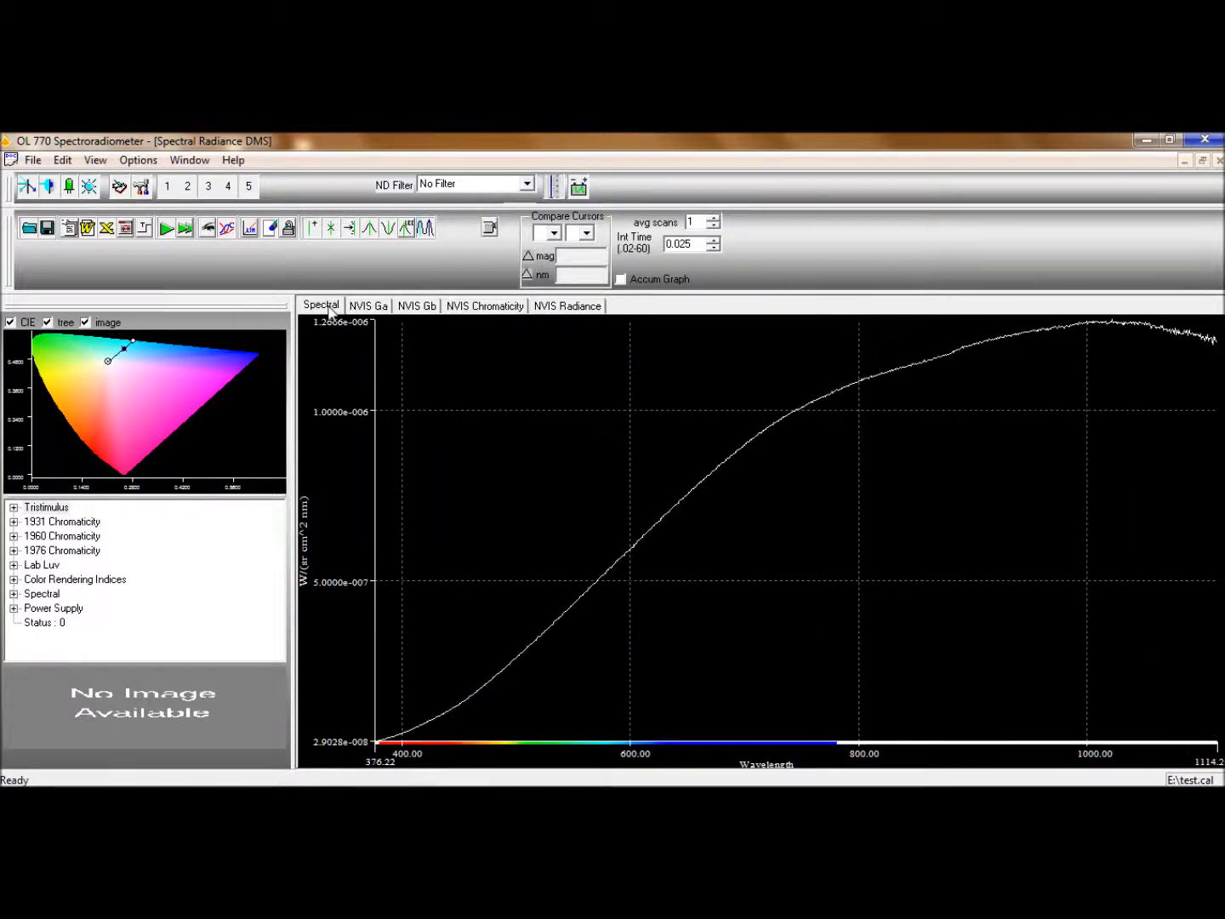